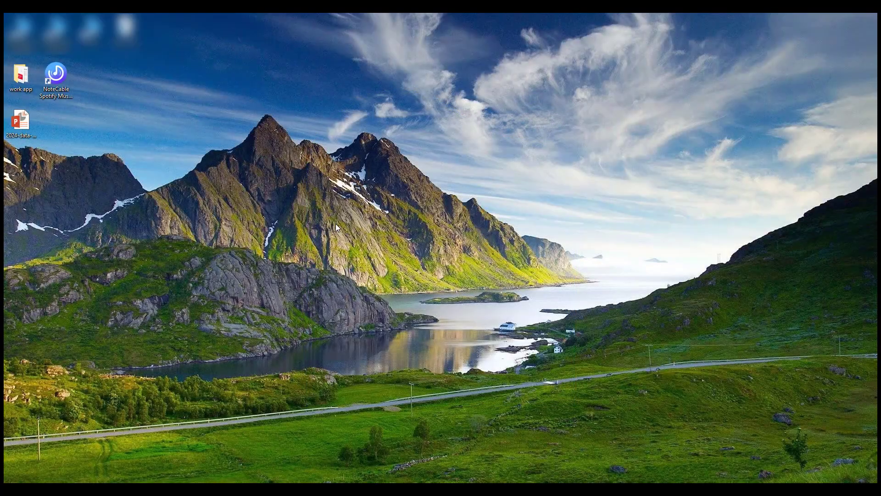
Launch NoteCable Spotify Music Converter from its desktop shortcut
double_click(56, 77)
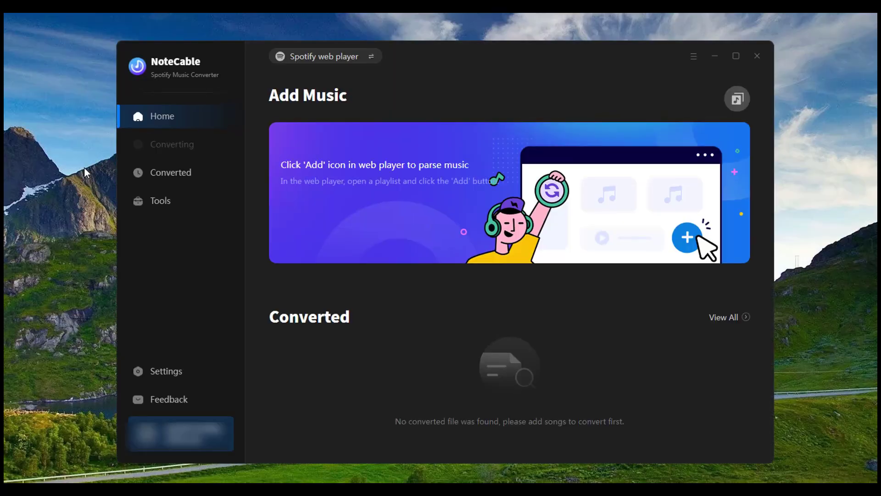
From the Spotify web player's Top 50 - Global playlist, add the three ticked songs to the conversion list
left_click(324, 56)
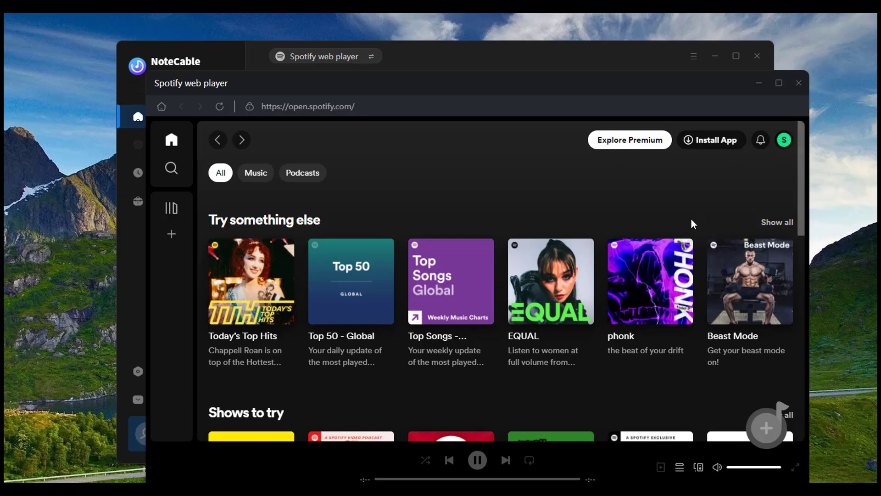
scroll("down", 3)
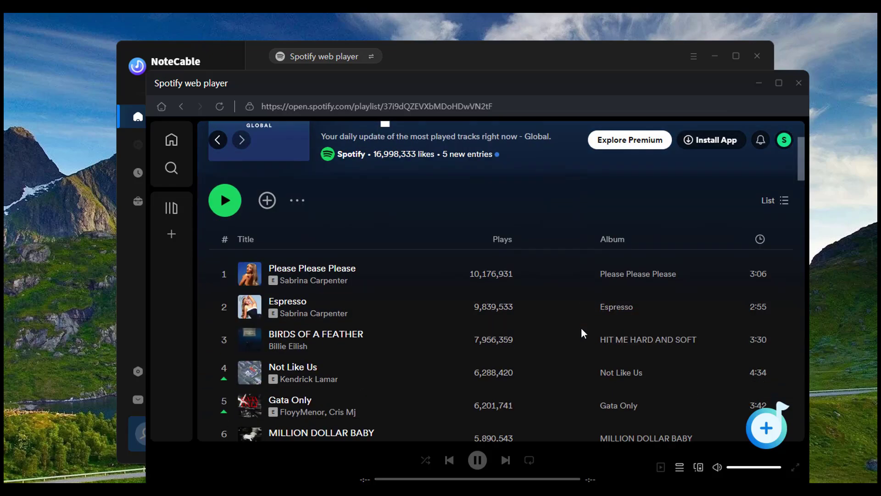
left_click(767, 428)
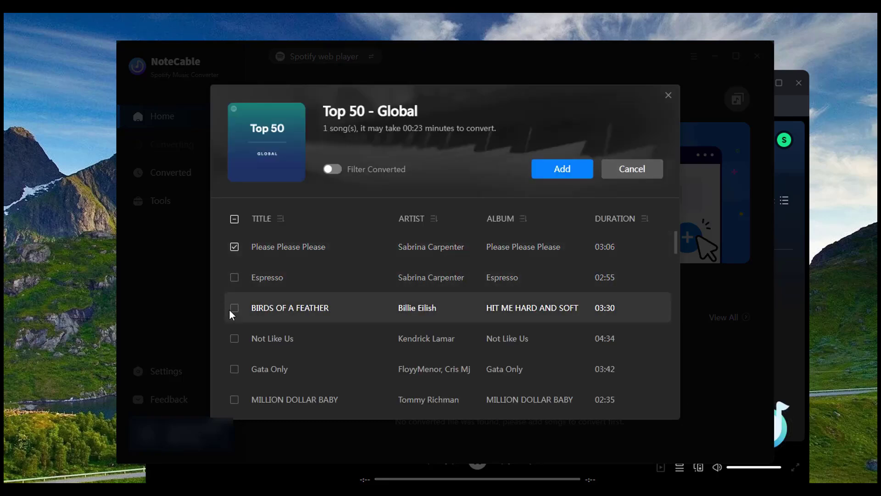
left_click(234, 307)
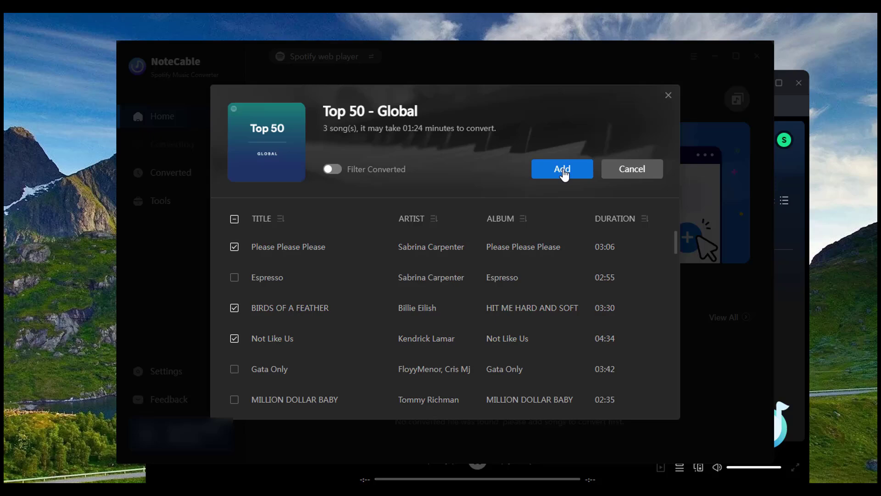
left_click(562, 169)
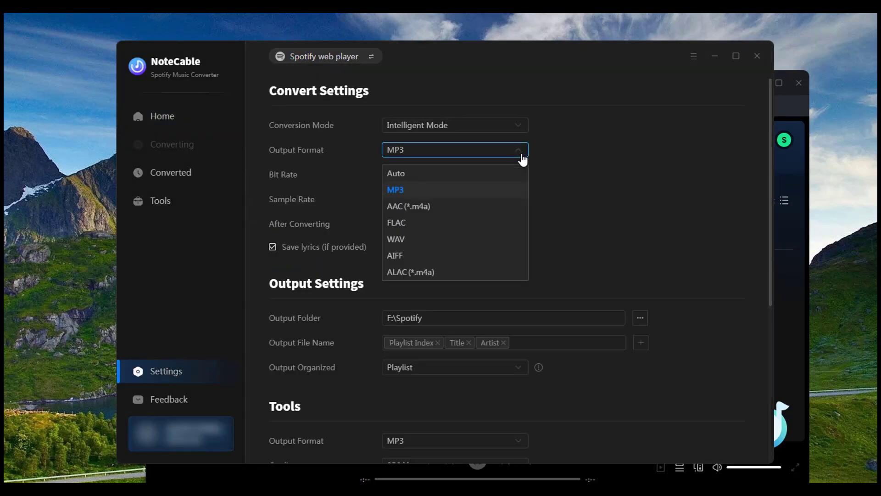
Choose MP3 as the output format and return to the Home conversion list
left_click(394, 189)
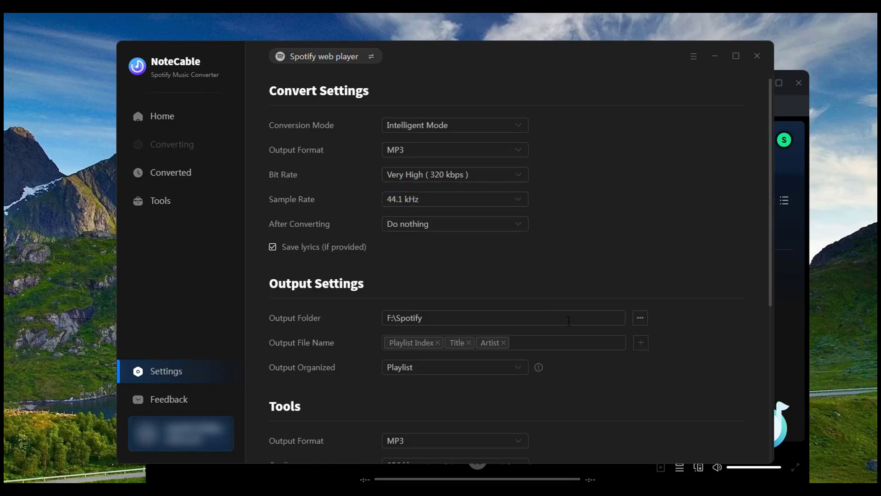
mouse_move(194, 141)
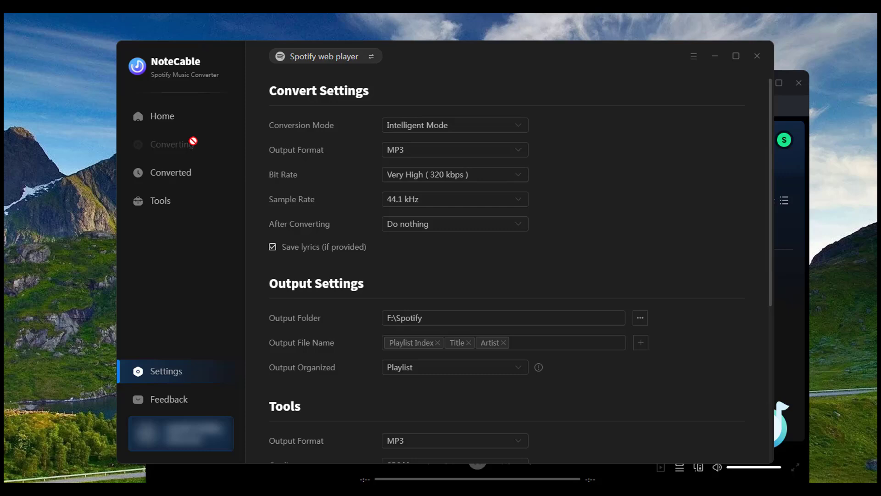
left_click(161, 115)
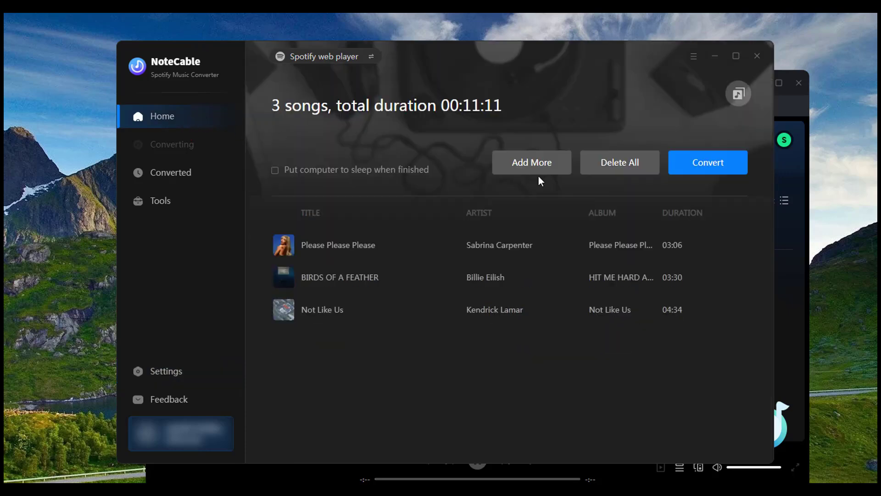
Convert the three queued songs until 3 files are downloaded
left_click(708, 162)
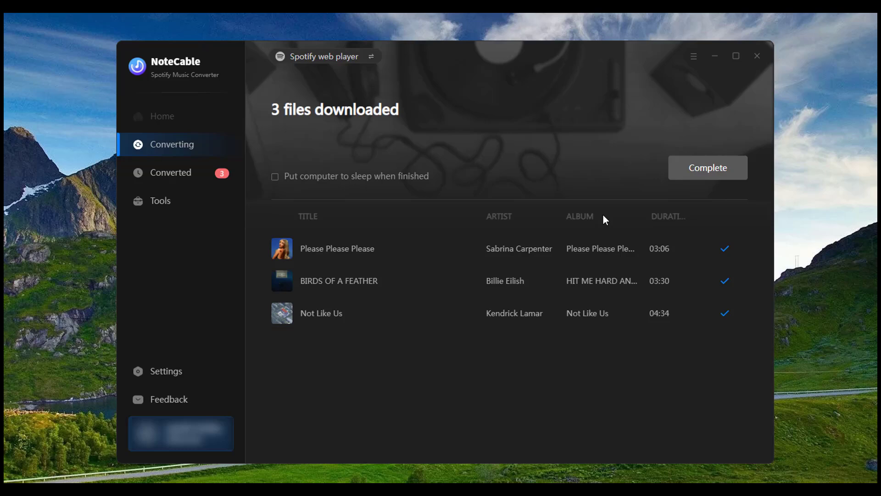
Review the Converted list and reveal the converted files in Windows Explorer
left_click(172, 172)
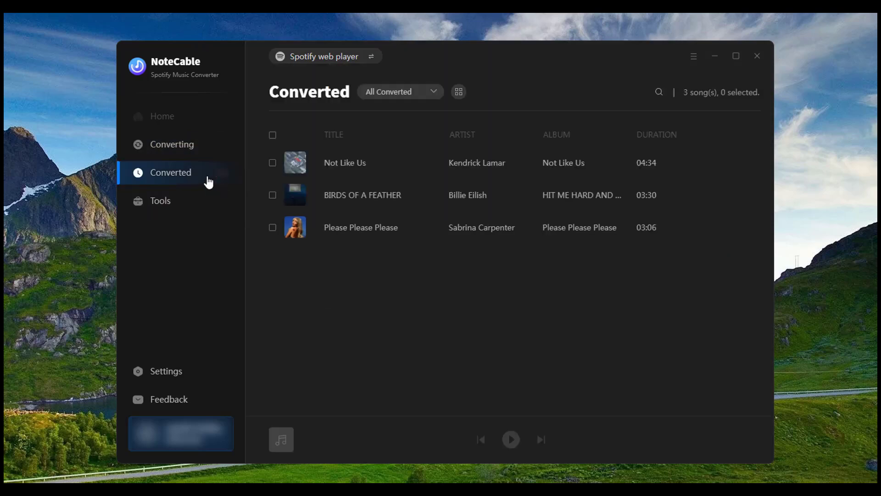
mouse_move(702, 179)
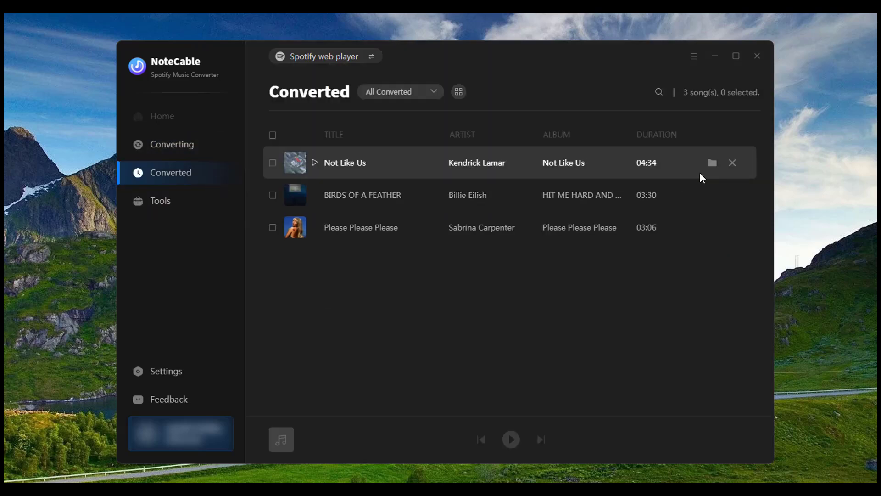
mouse_move(713, 163)
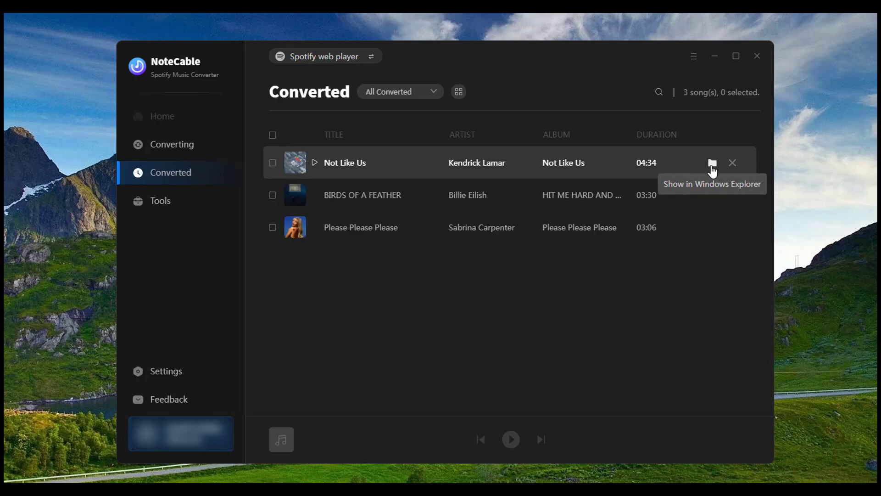
left_click(712, 163)
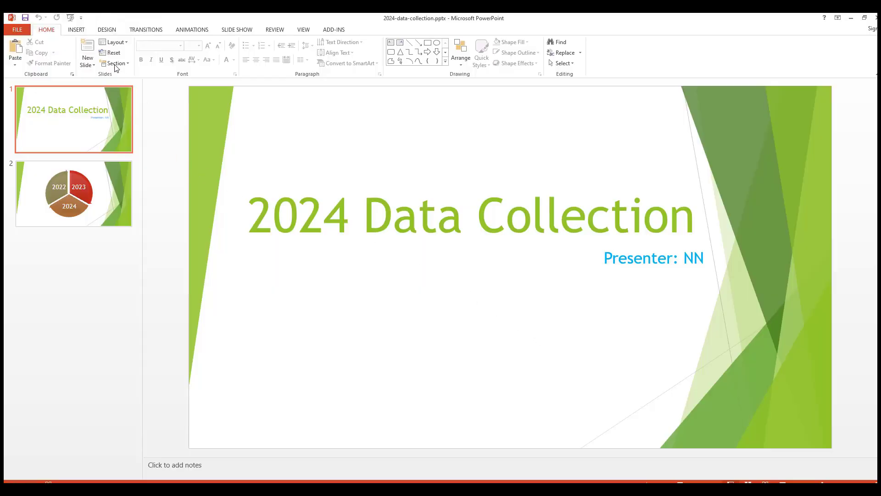
Insert the BIRDS OF A FEATHER mp3 from My PC onto the title slide
left_click(77, 29)
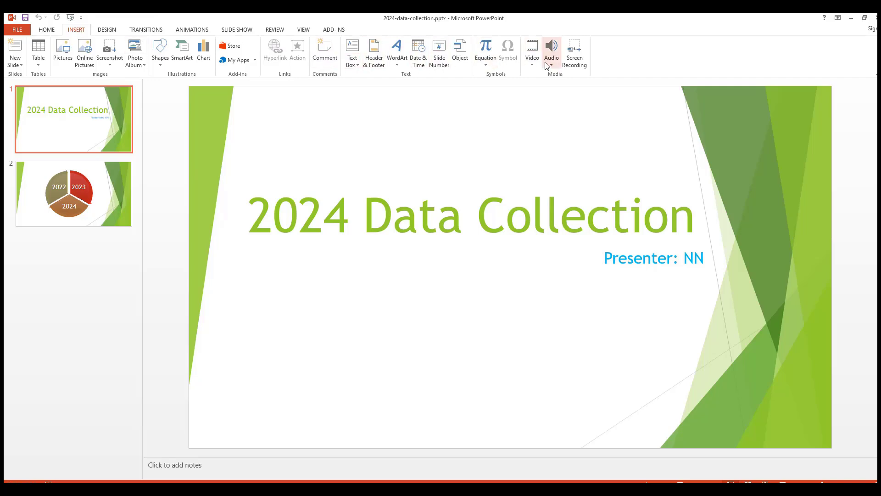
mouse_move(558, 77)
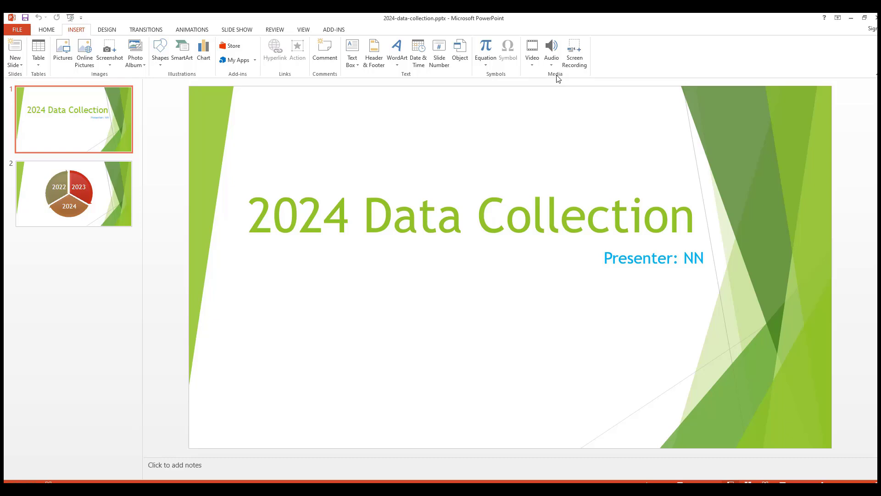
left_click(551, 54)
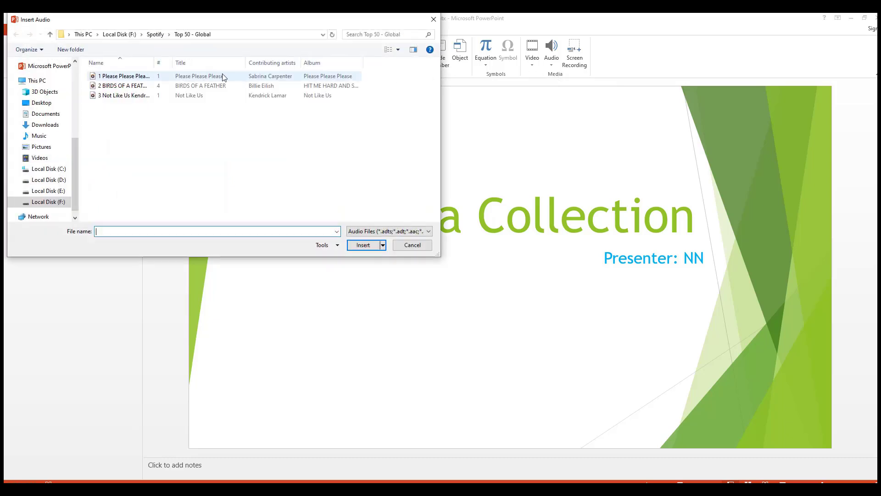
left_click(124, 86)
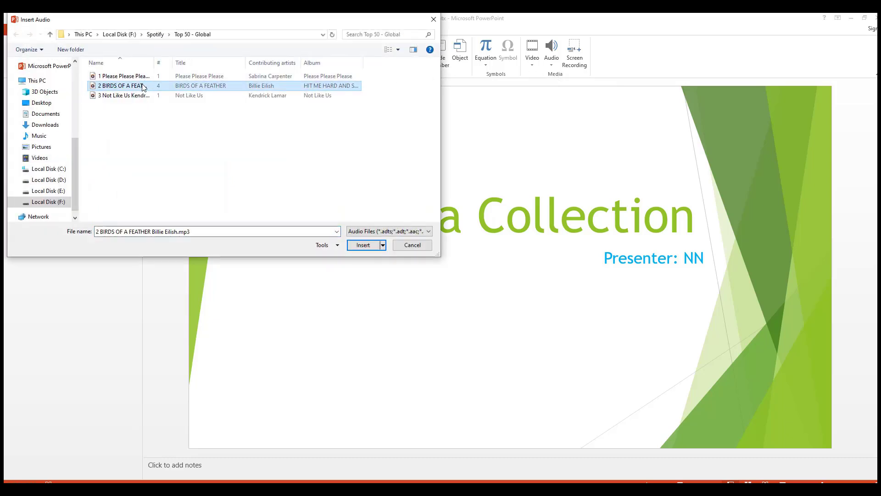
left_click(363, 244)
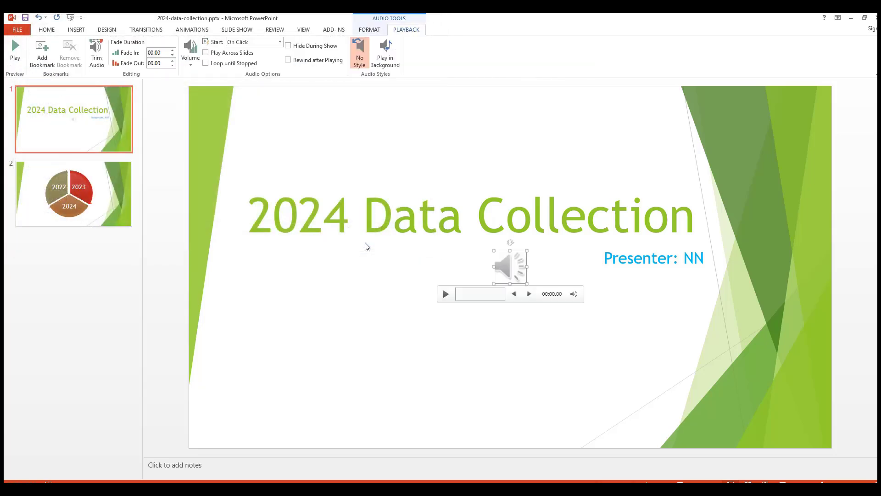
Move the audio icon to the slide's top-right corner and set it to Play in Background
left_click_drag(511, 264, 773, 122)
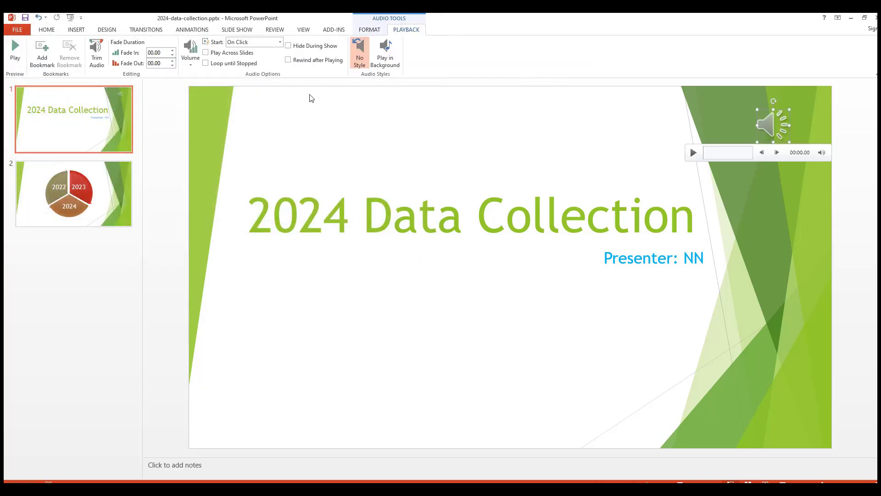
left_click(384, 53)
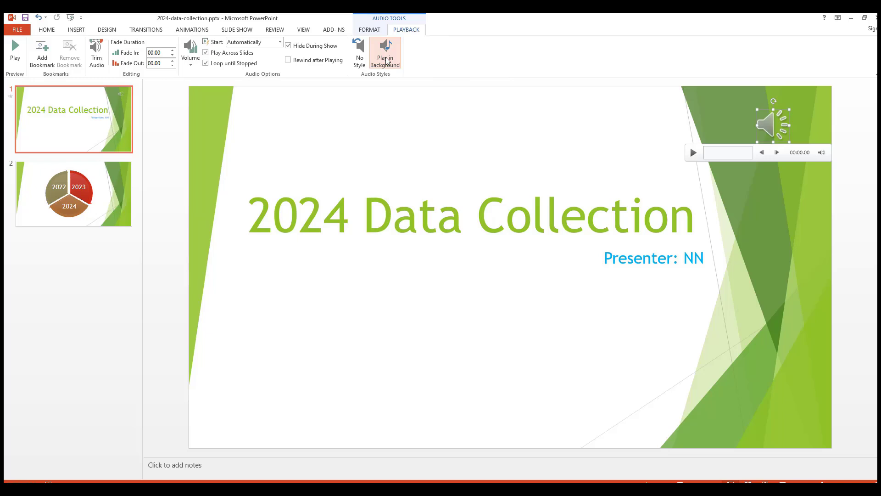